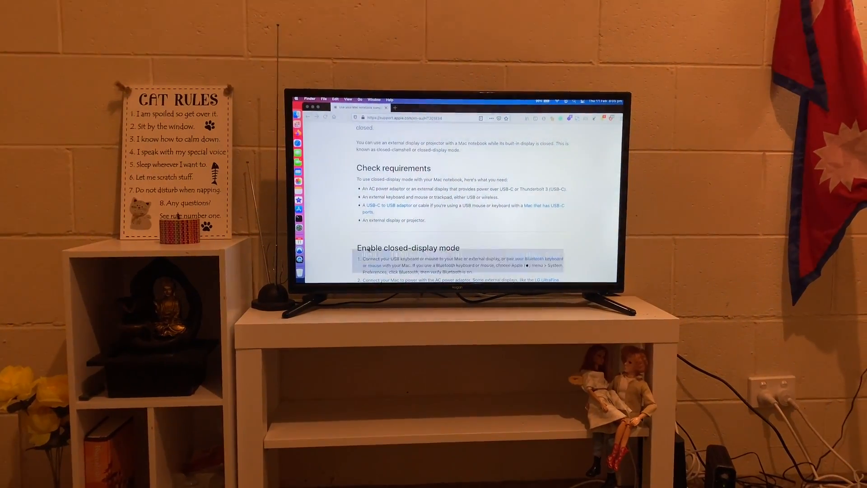
scroll(down, 3)
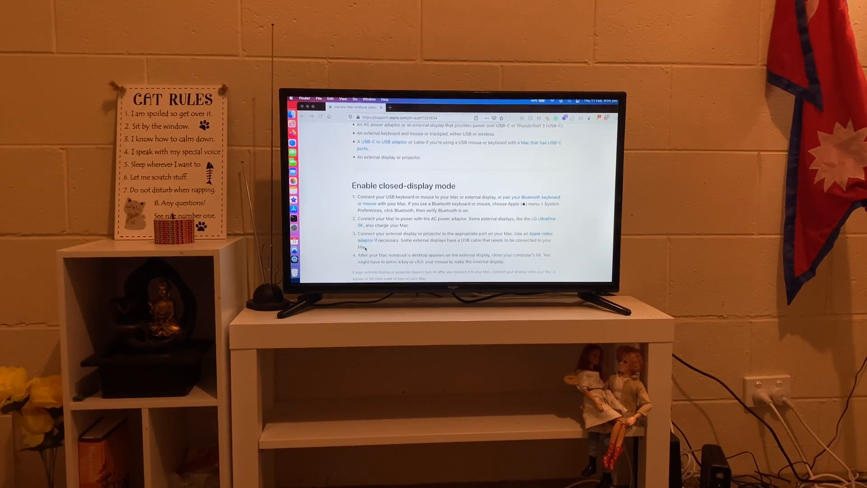
scroll(up, 3)
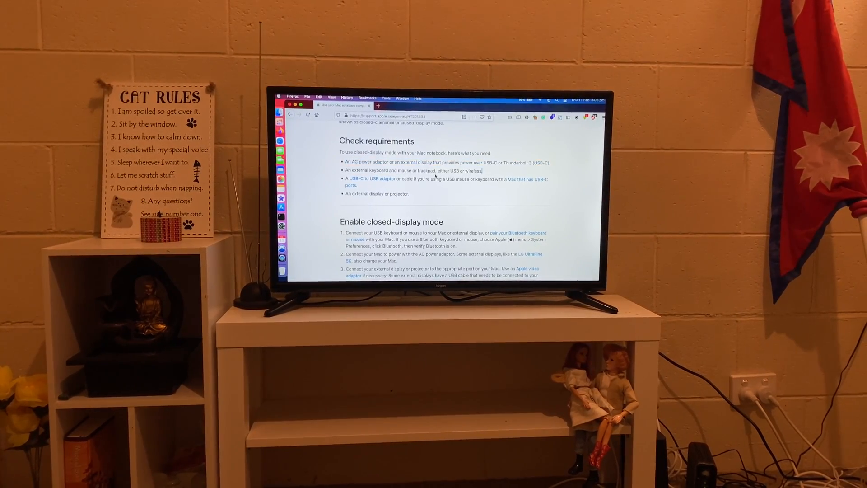
scroll(down, 3)
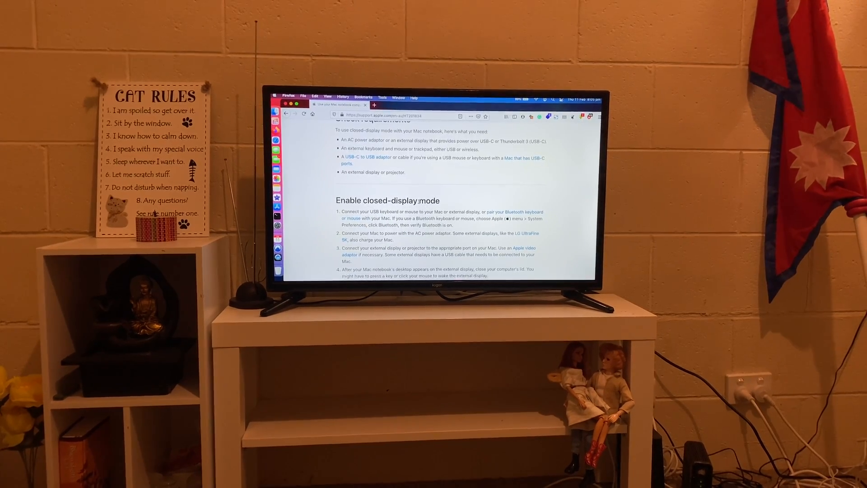